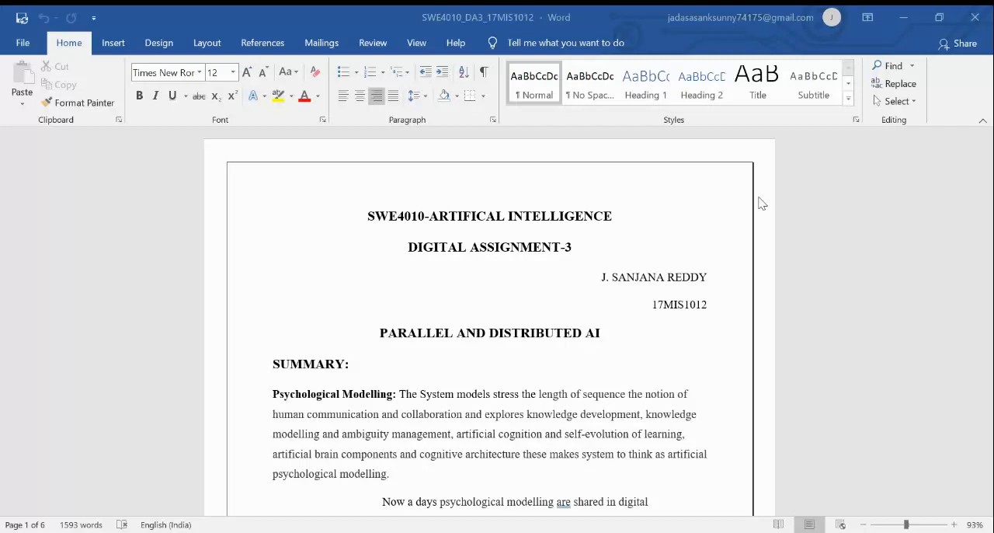
mouse_move(982, 304)
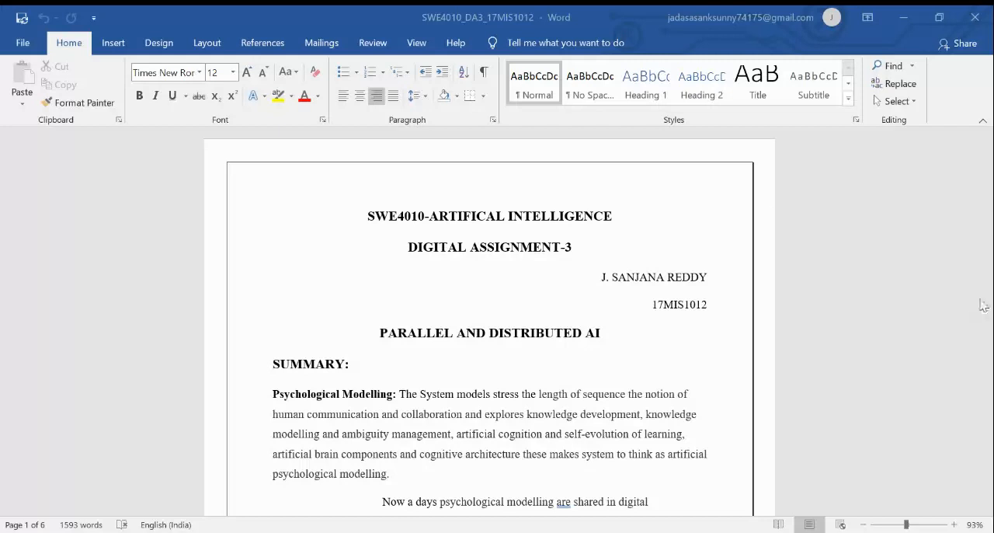
Scroll from the title page down to the Parallelism in Reasoning Systems bullet list
scroll("down", 3)
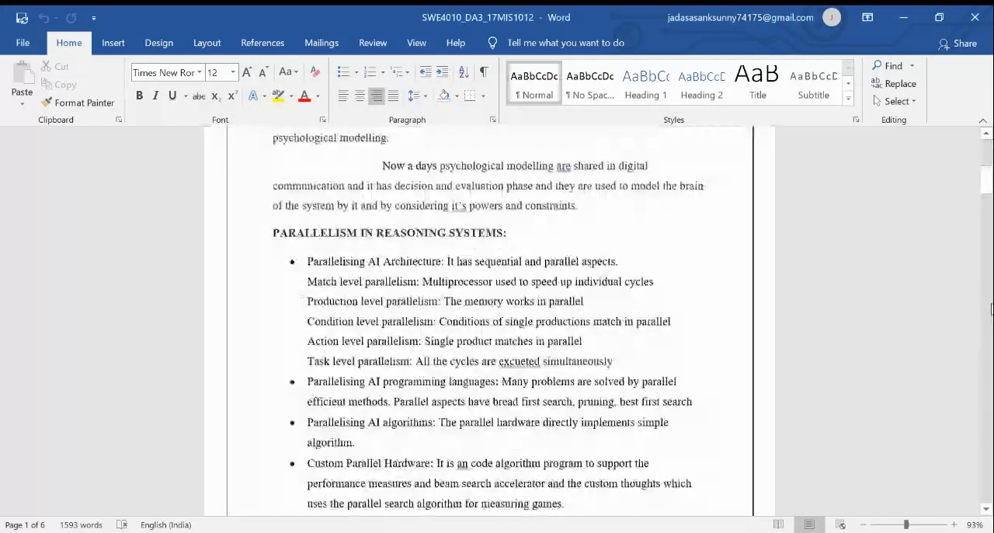
scroll("down", 3)
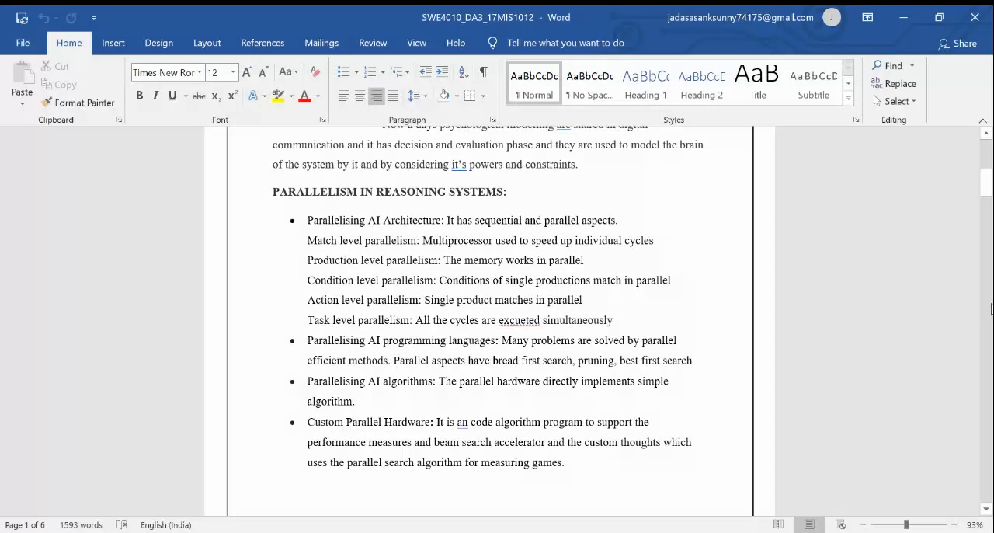
Scroll onto page 2 through Distributed Reasoning Systems and Coordination and Co-operation
scroll("down", 3)
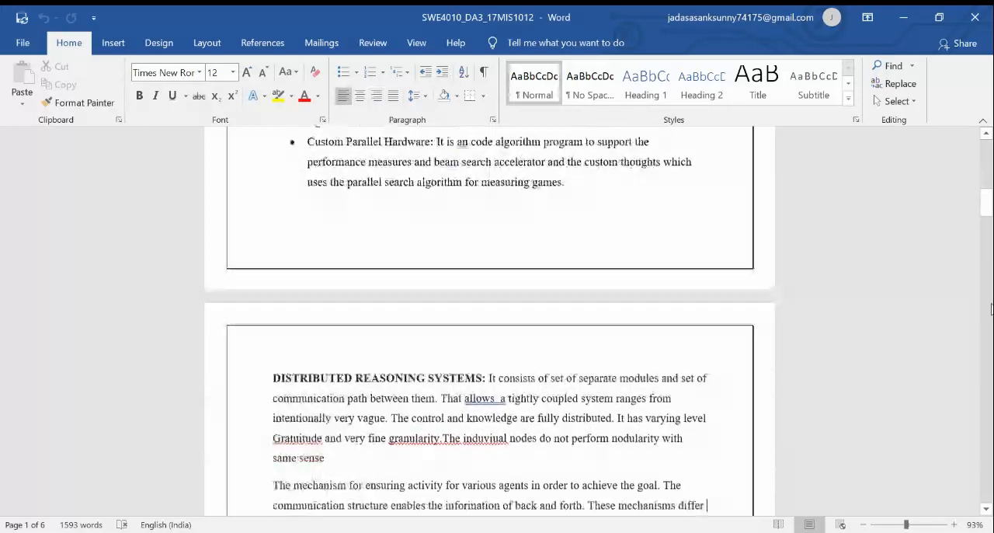
scroll("down", 3)
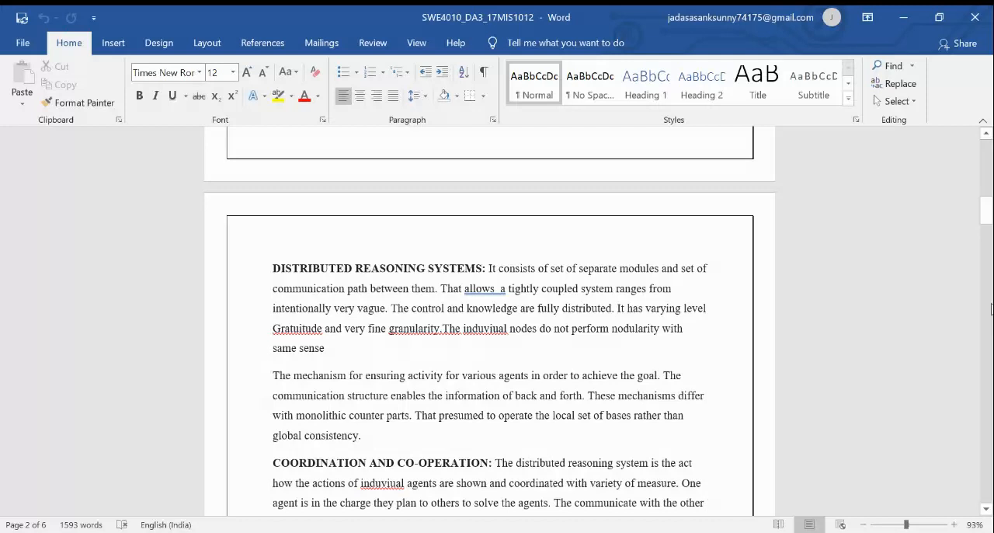
left_click(705, 503)
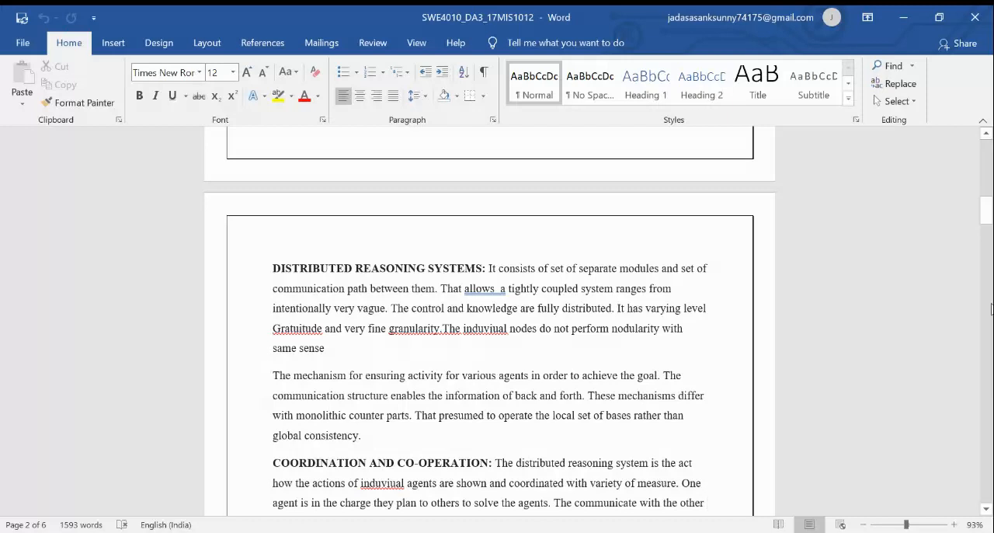
scroll("down", 3)
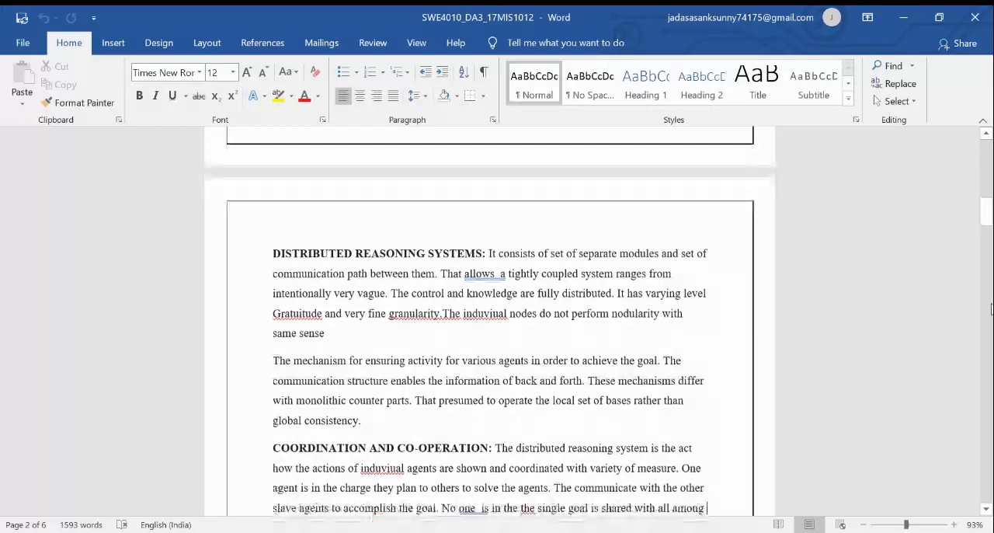
scroll("down", 3)
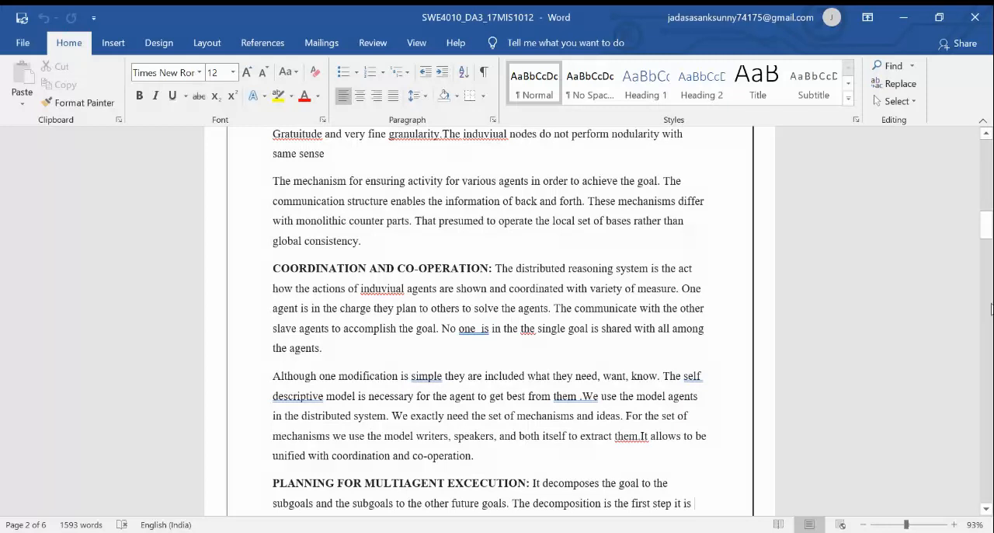
left_click(693, 503)
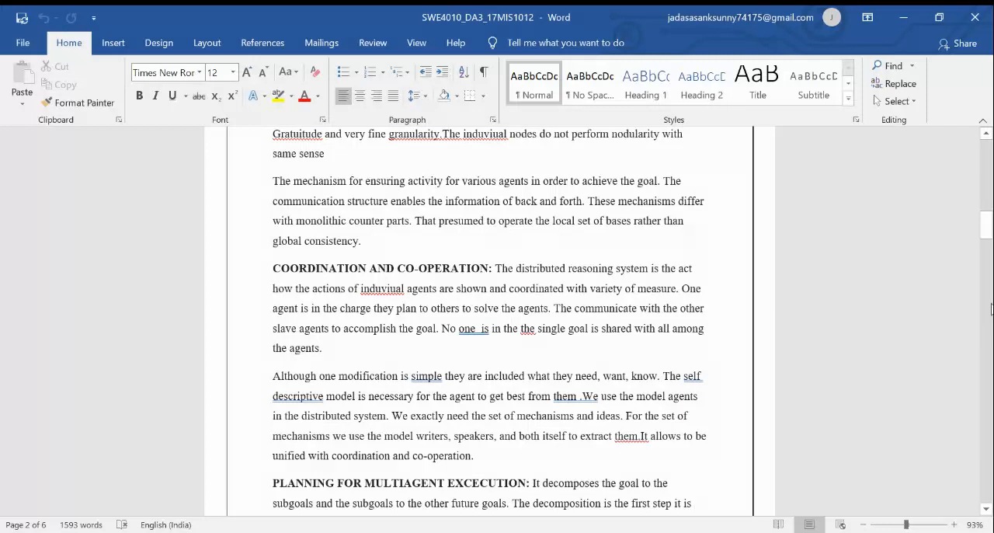
Scroll past Planning for Multiagent Execution to the master agents paragraph ending page 3
scroll("down", 3)
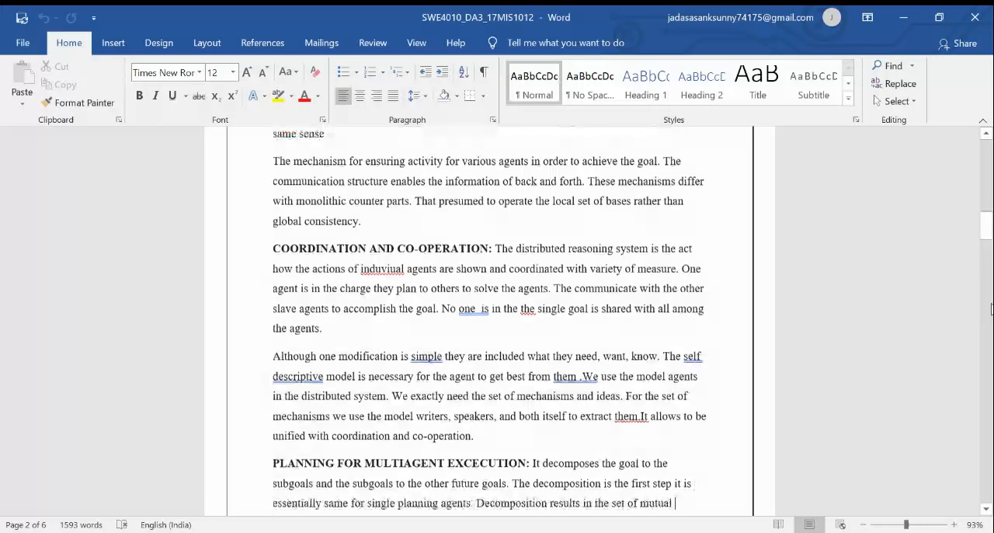
scroll("down", 3)
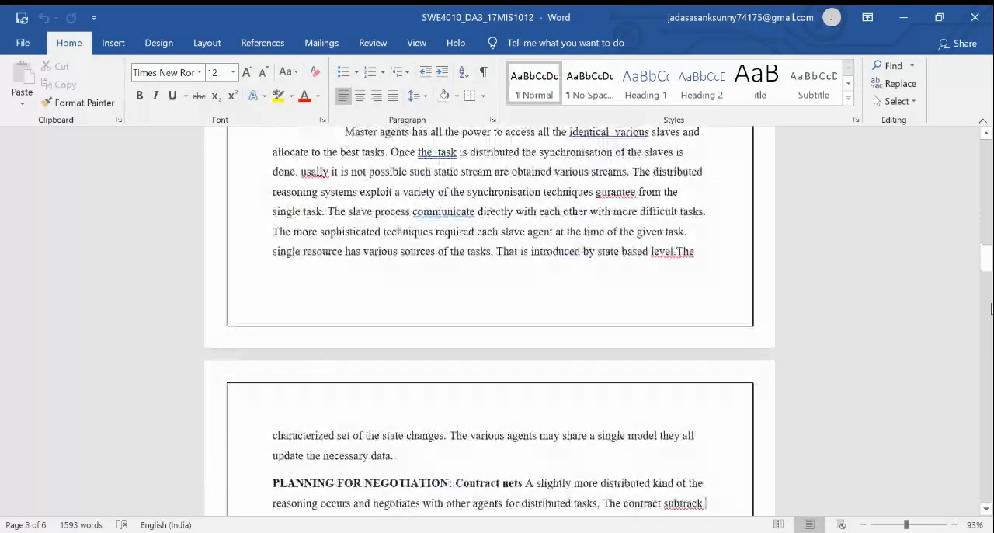
scroll("up", 3)
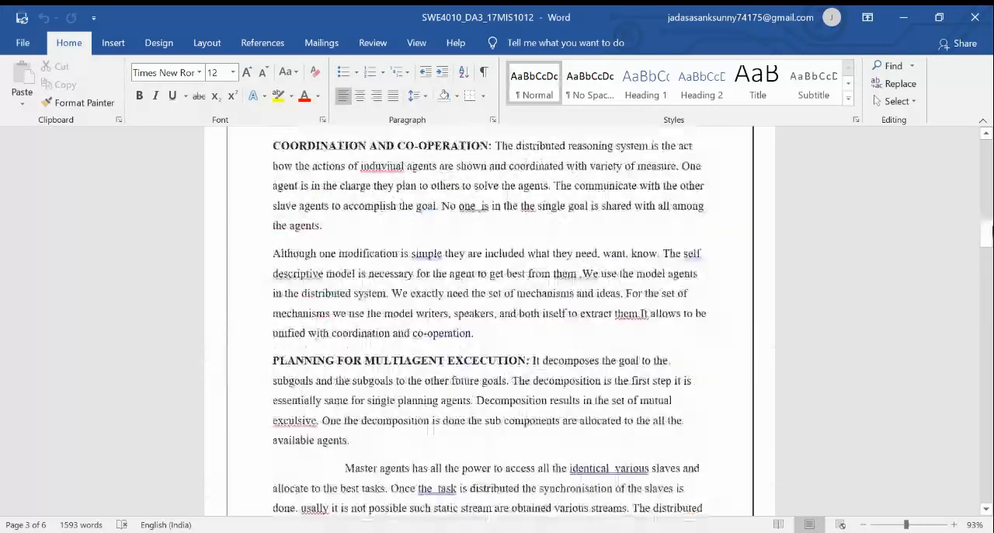
scroll("up", 3)
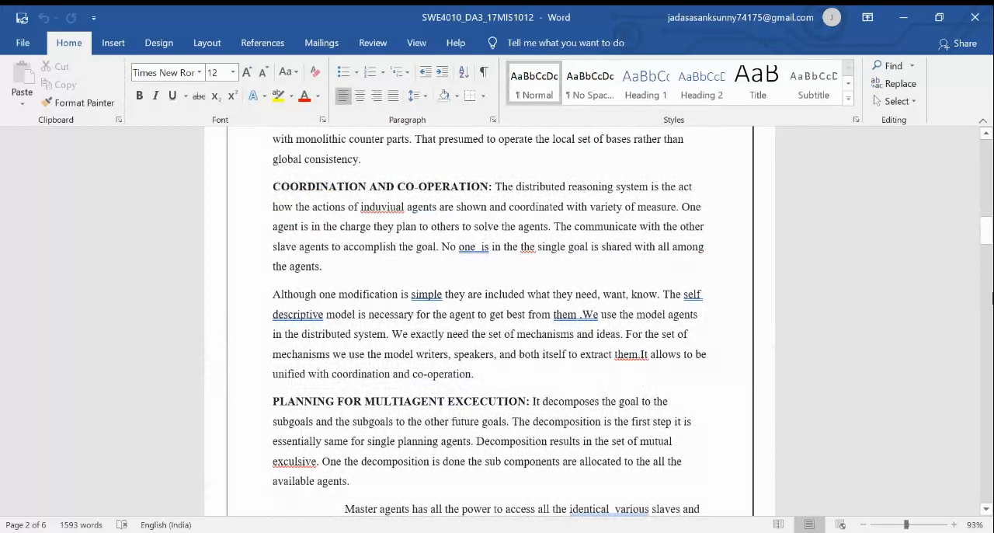
scroll("down", 3)
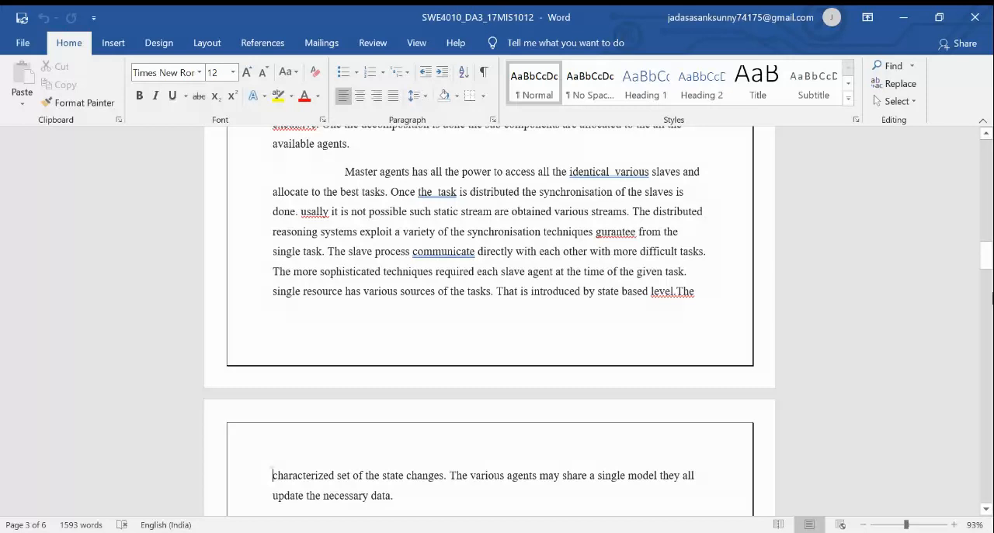
left_click(273, 475)
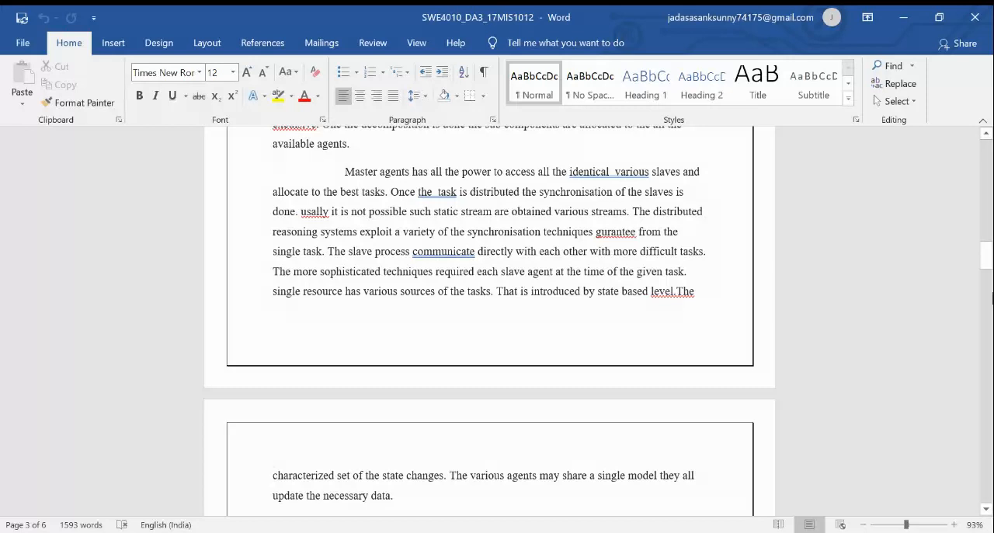
Scroll through Planning for Negotiation to Distributed Control and Communication and the Black Board Systems heading
scroll("down", 3)
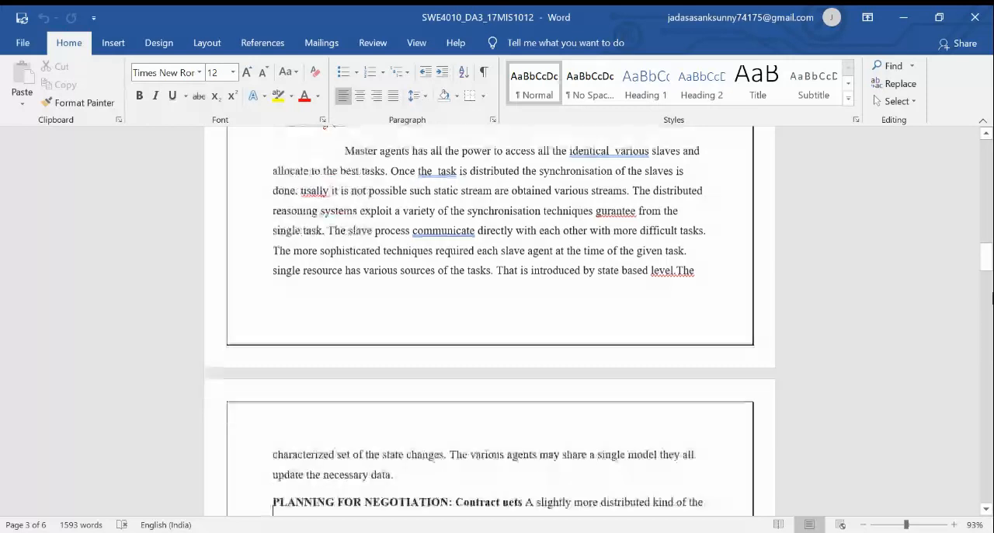
scroll("down", 3)
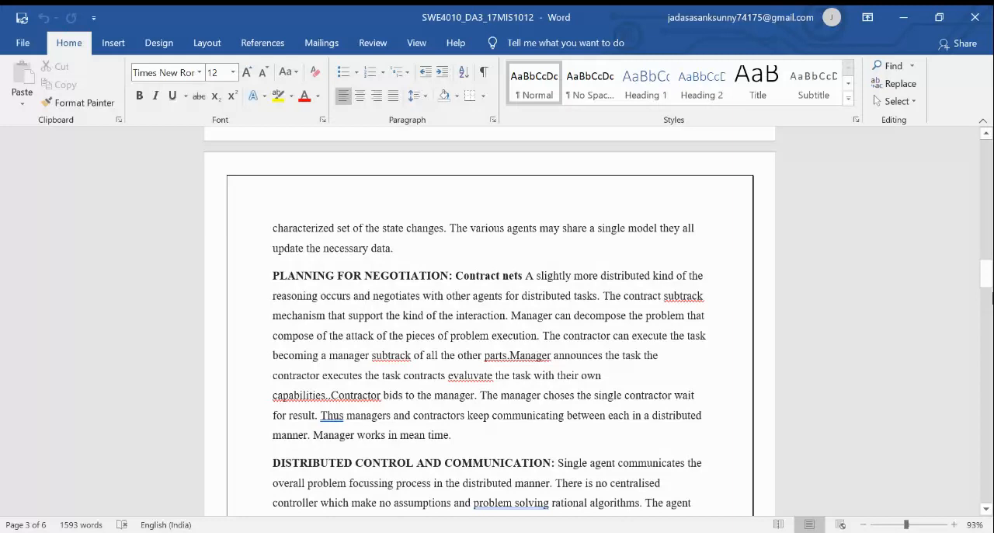
left_click(273, 503)
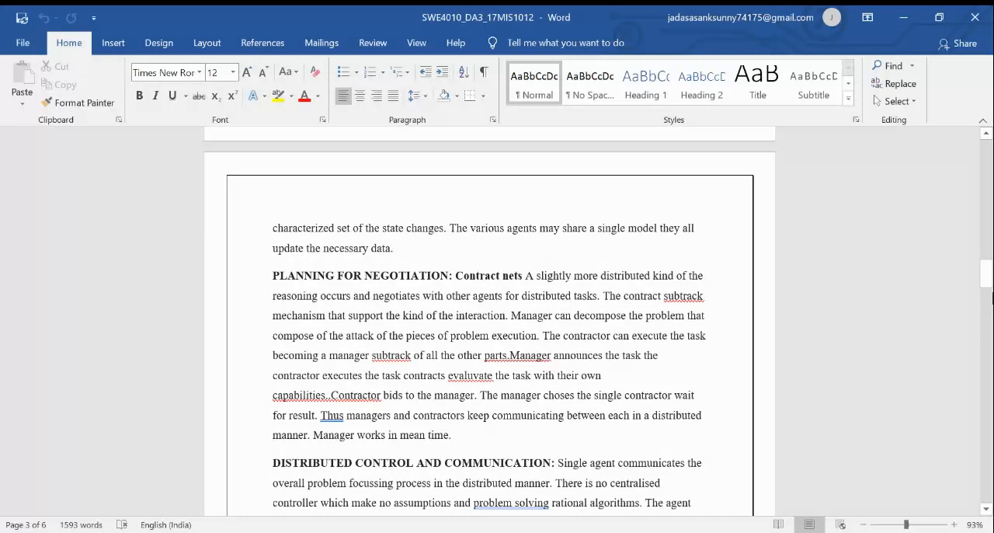
left_click(273, 503)
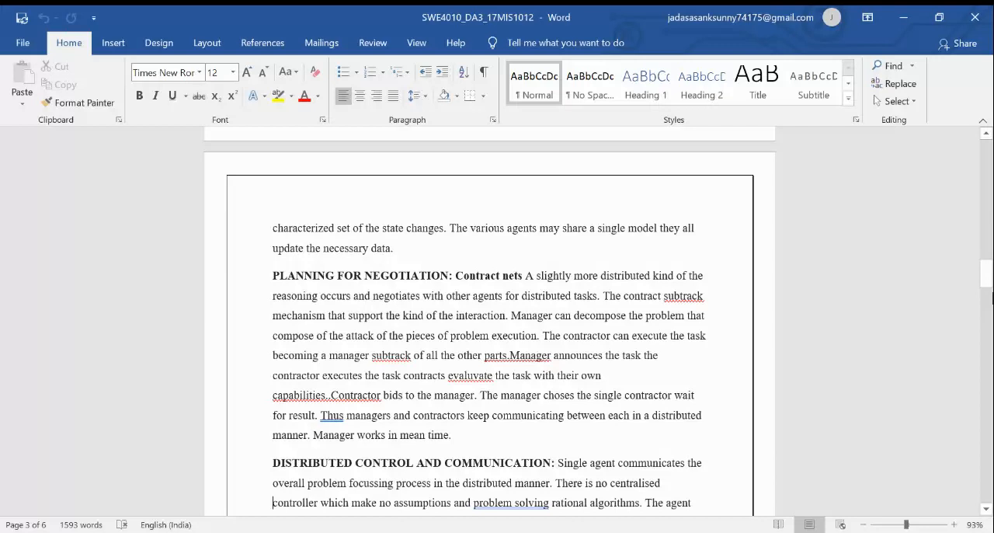
scroll("down", 3)
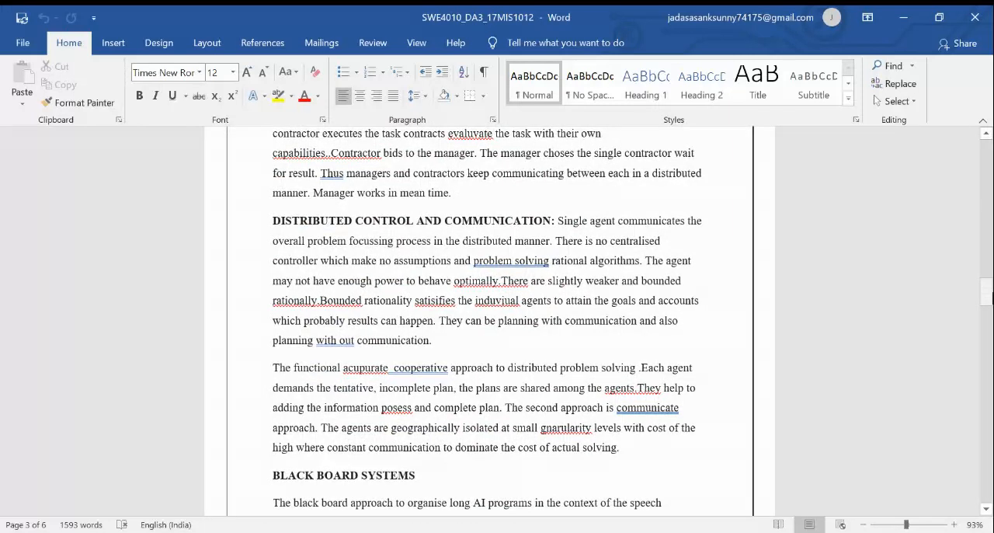
Scroll slightly to show the full Black Board Systems paragraph on speech understanding
left_click(273, 503)
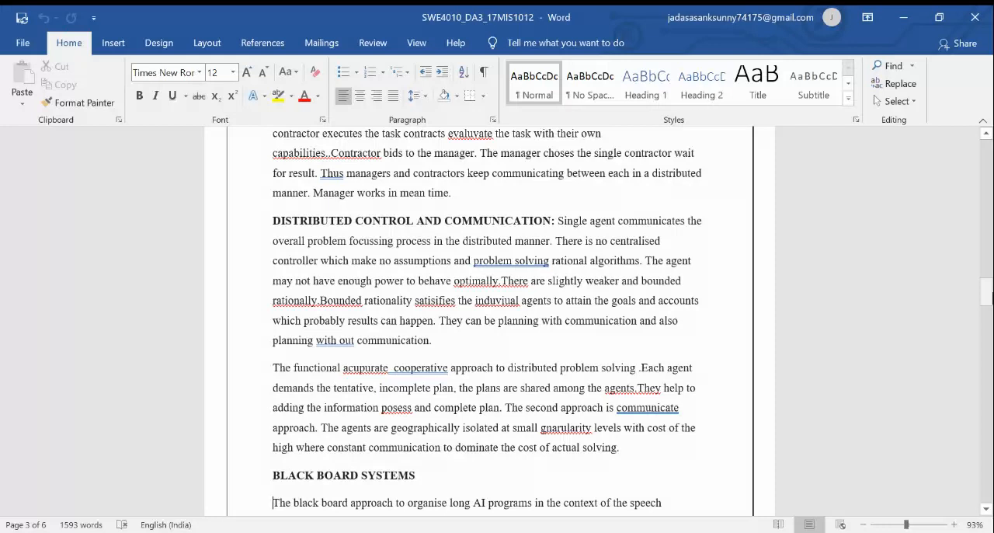
left_click(274, 503)
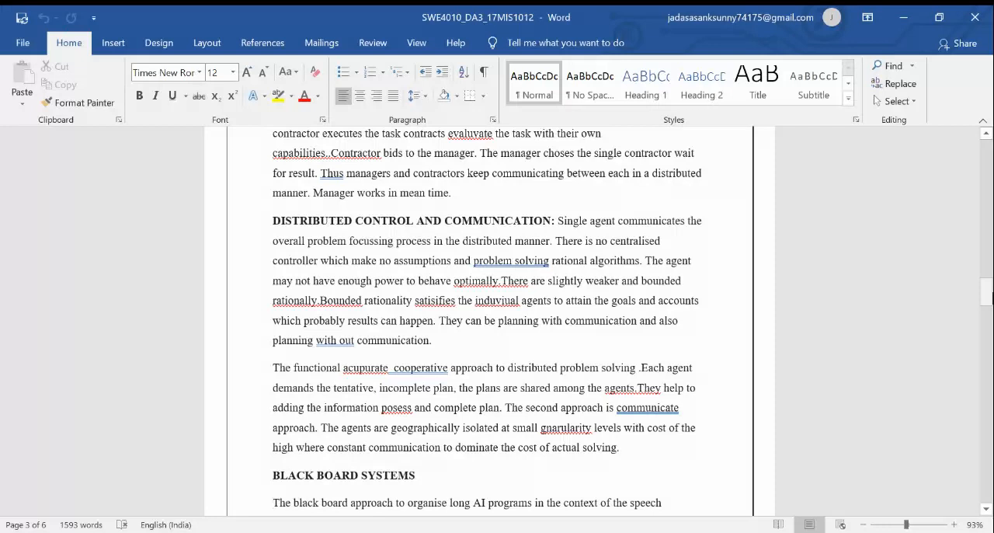
left_click(273, 503)
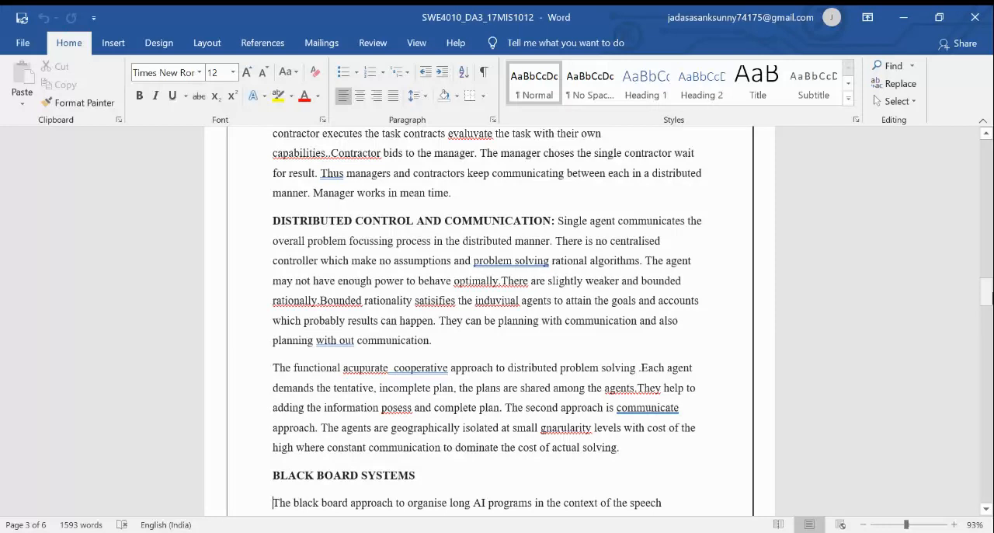
scroll("down", 3)
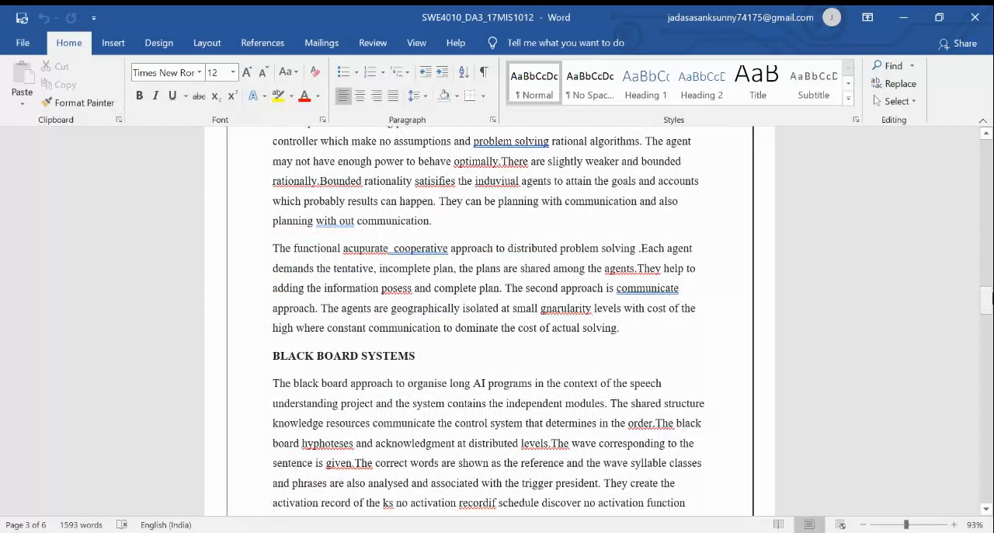
left_click(273, 503)
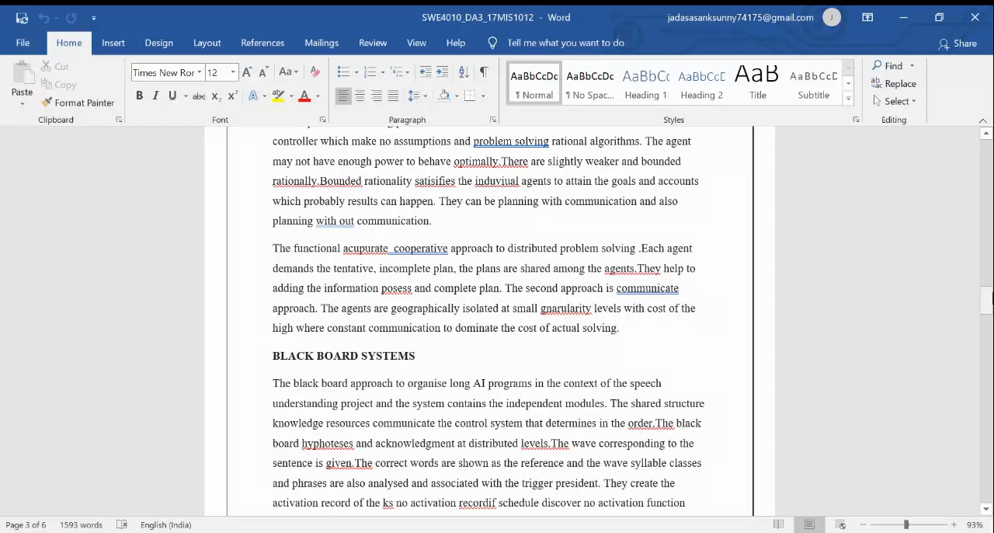
Scroll past the blackboard section until Message Passing Systems sits at the top of page 4
scroll("down", 3)
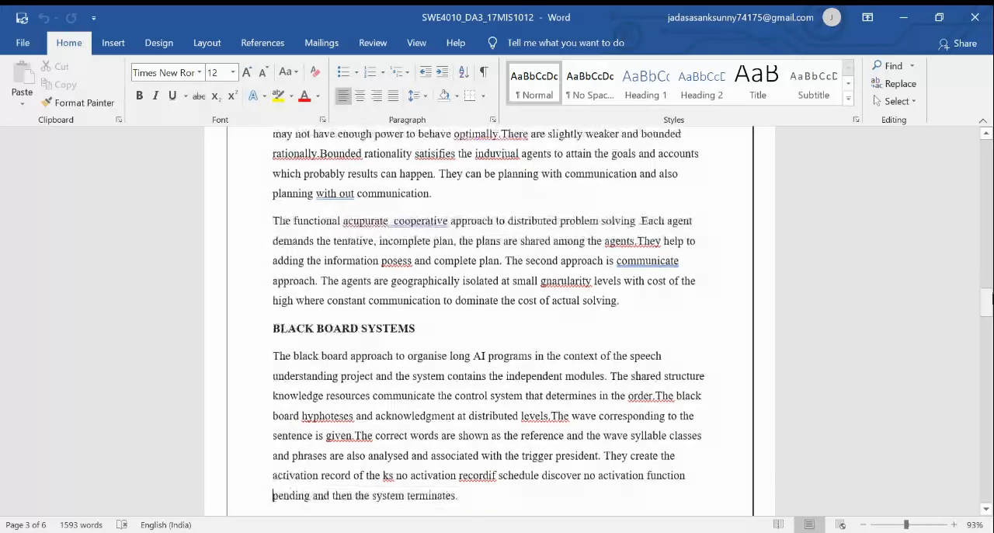
scroll("down", 3)
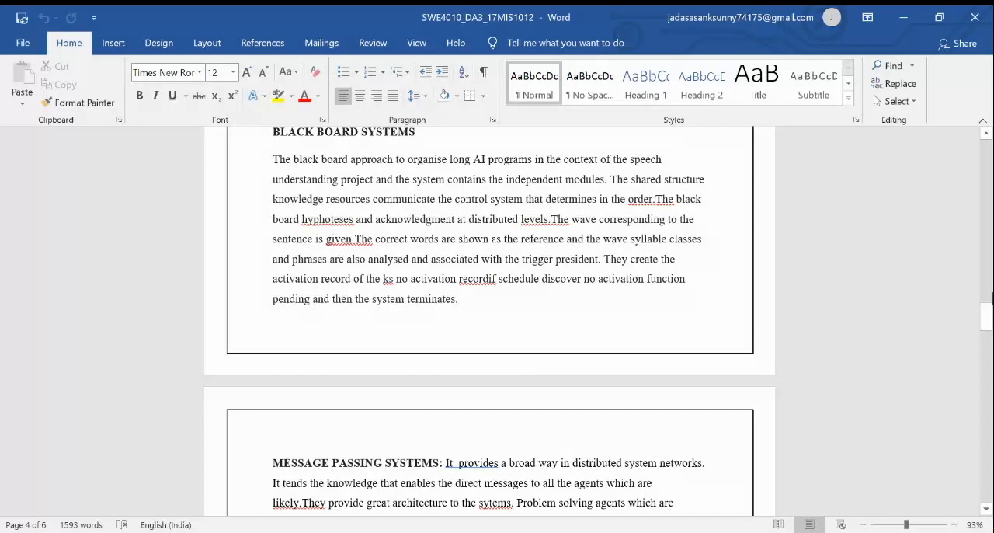
scroll("down", 3)
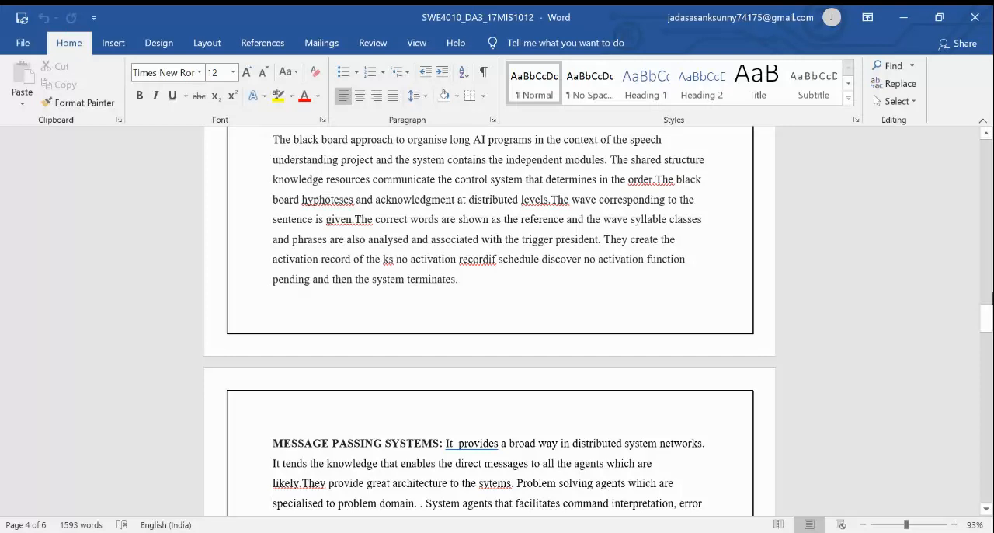
scroll("down", 3)
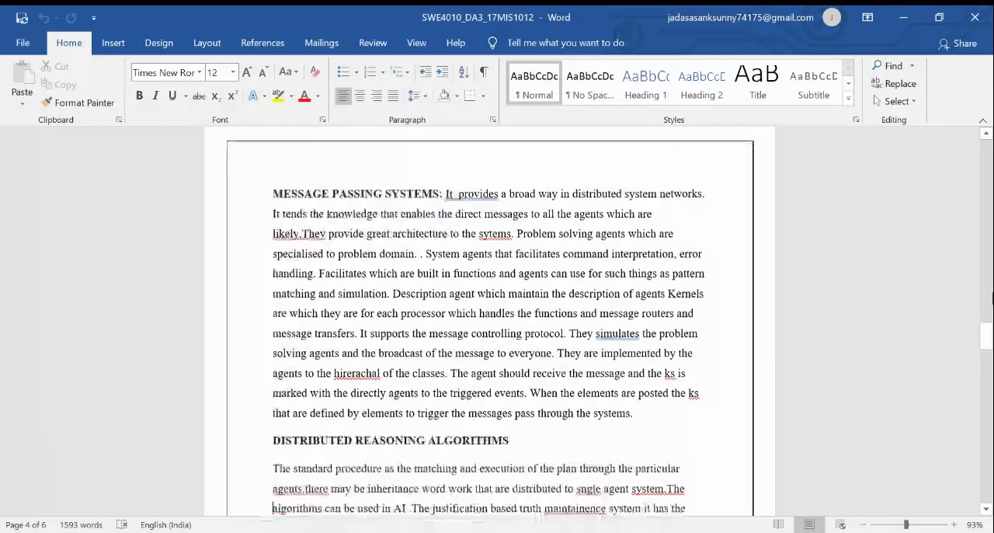
Scroll through Distributed Reasoning Algorithms until the Q4 MACE-style speech understanding heading appears
scroll("down", 3)
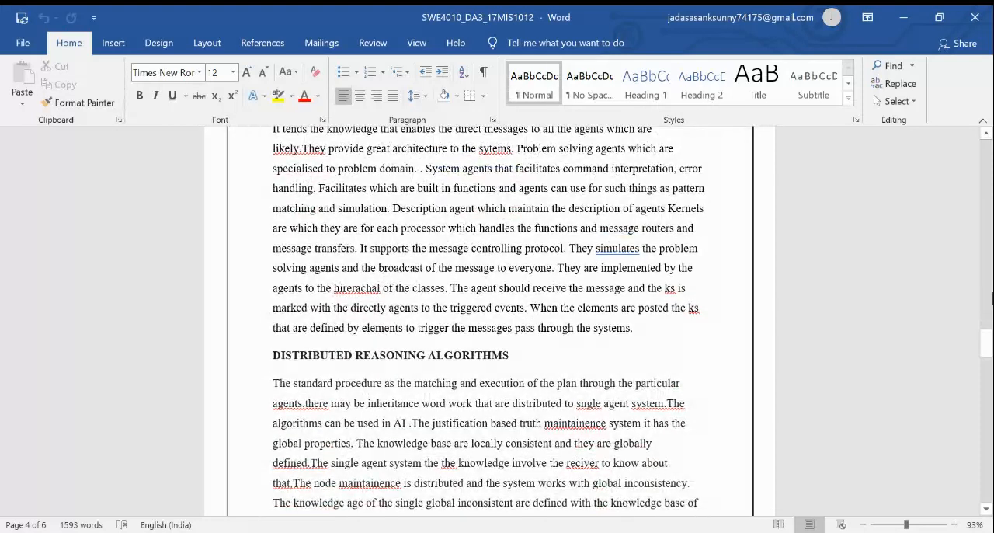
scroll("down", 3)
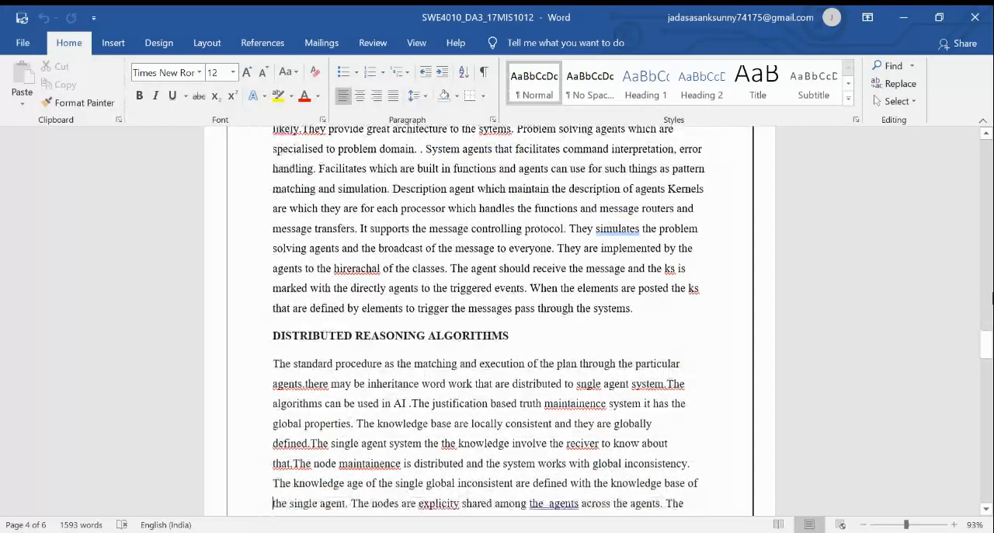
scroll("down", 3)
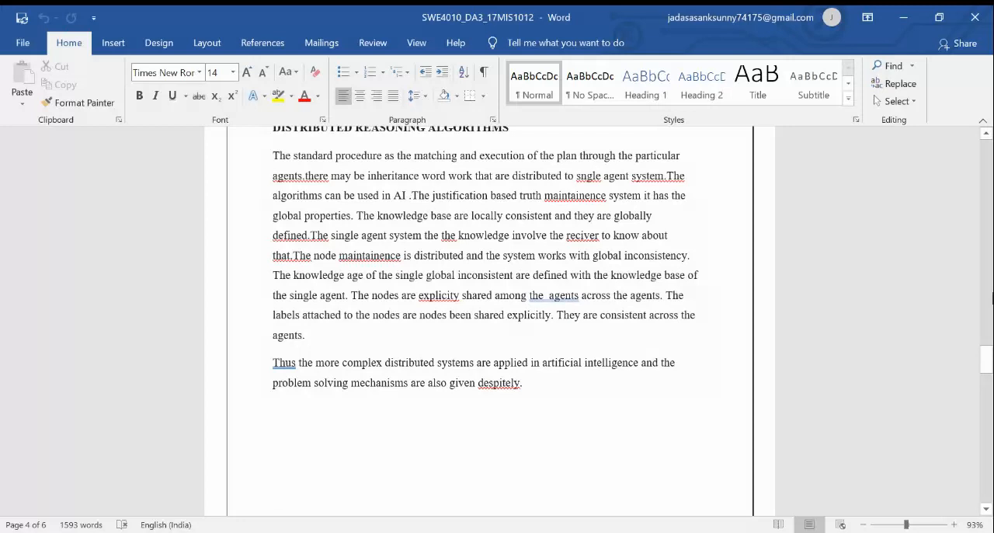
left_click(273, 493)
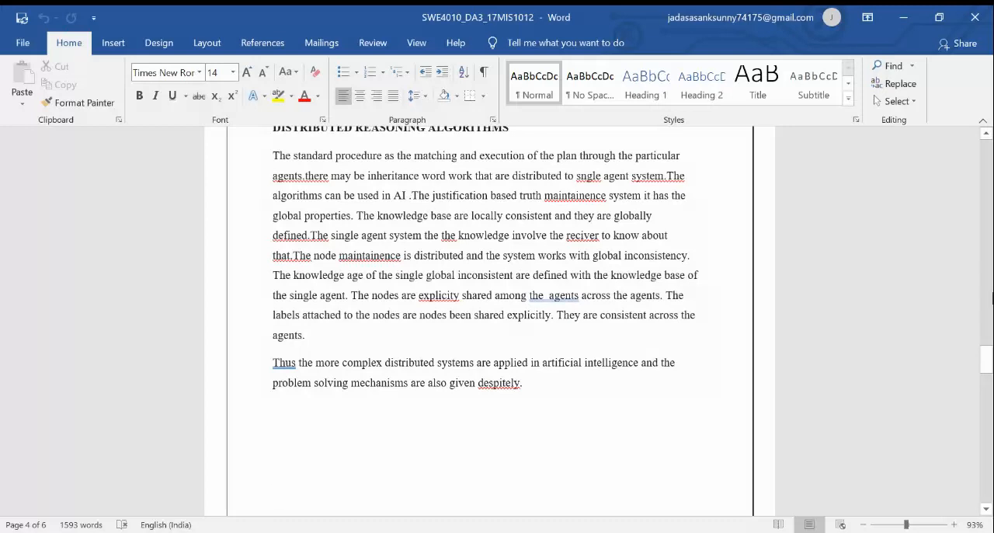
scroll("down", 3)
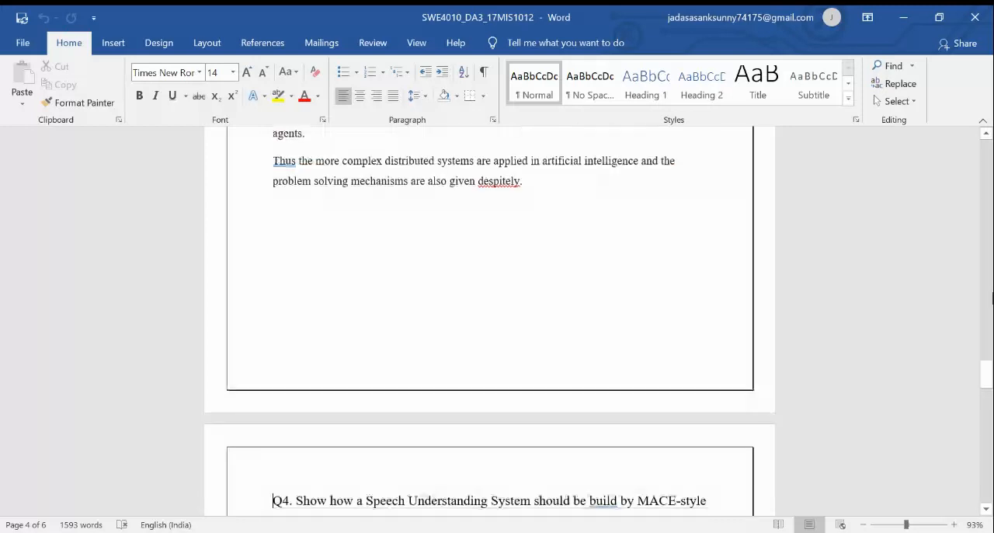
Scroll through Q4's numbered MACE-style components down to item 4, the description agent
scroll("down", 3)
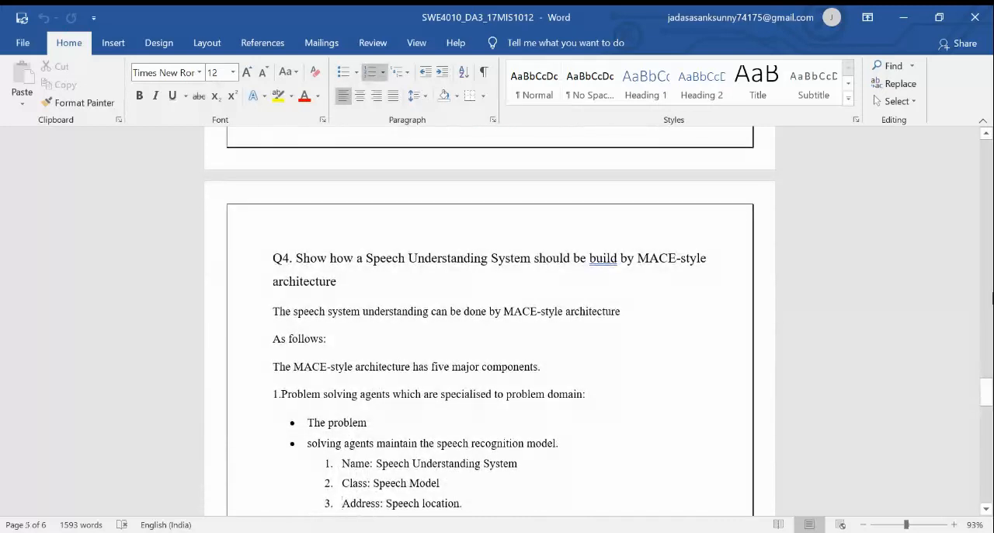
left_click(342, 503)
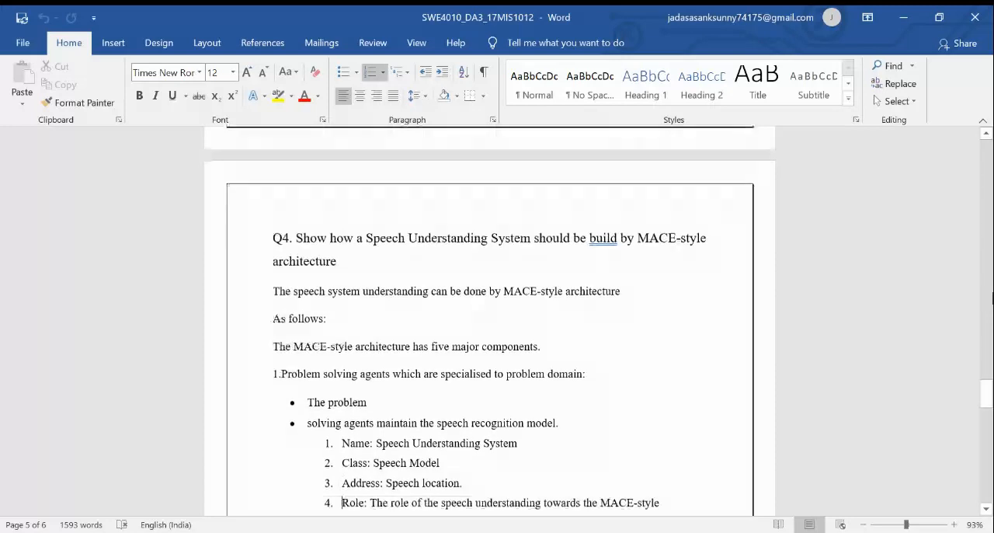
scroll("down", 3)
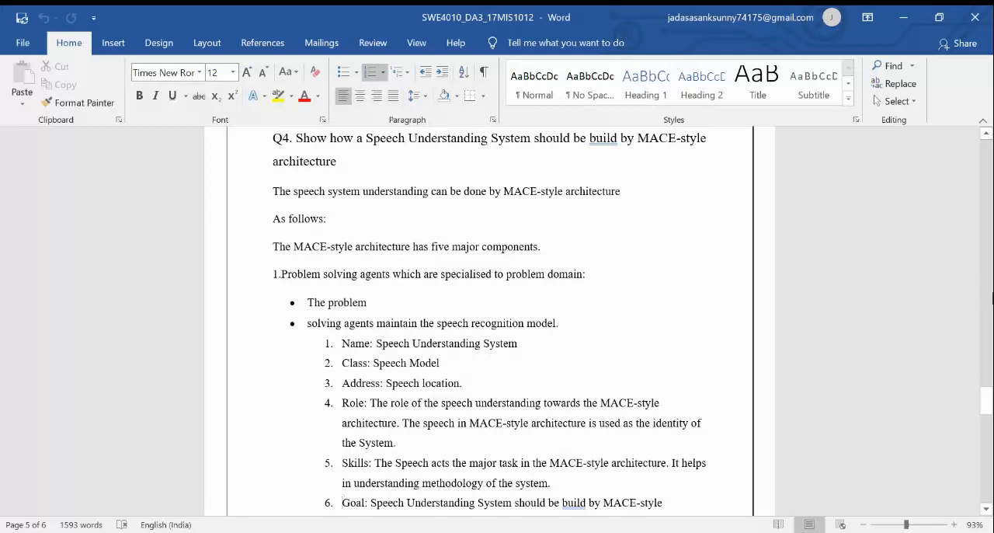
scroll("up", 3)
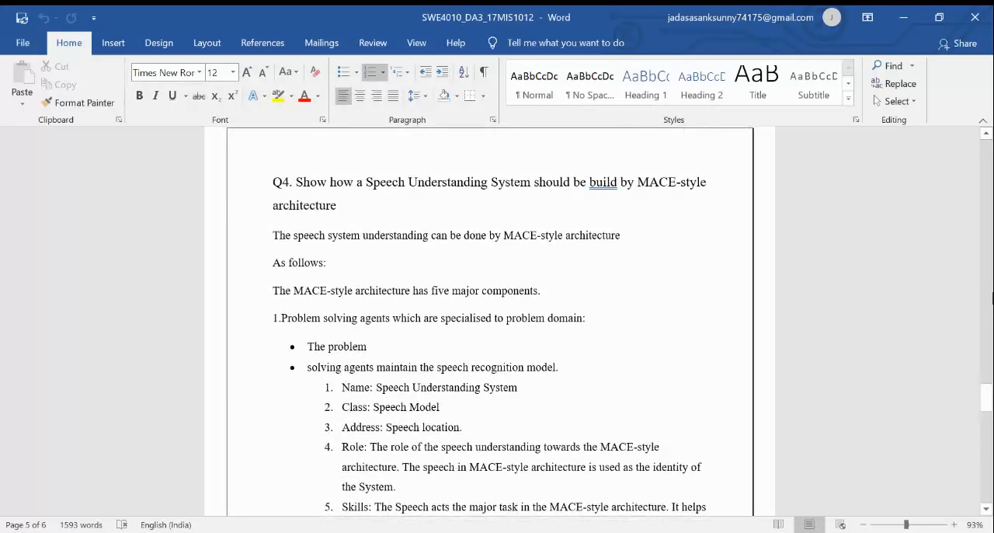
scroll("down", 3)
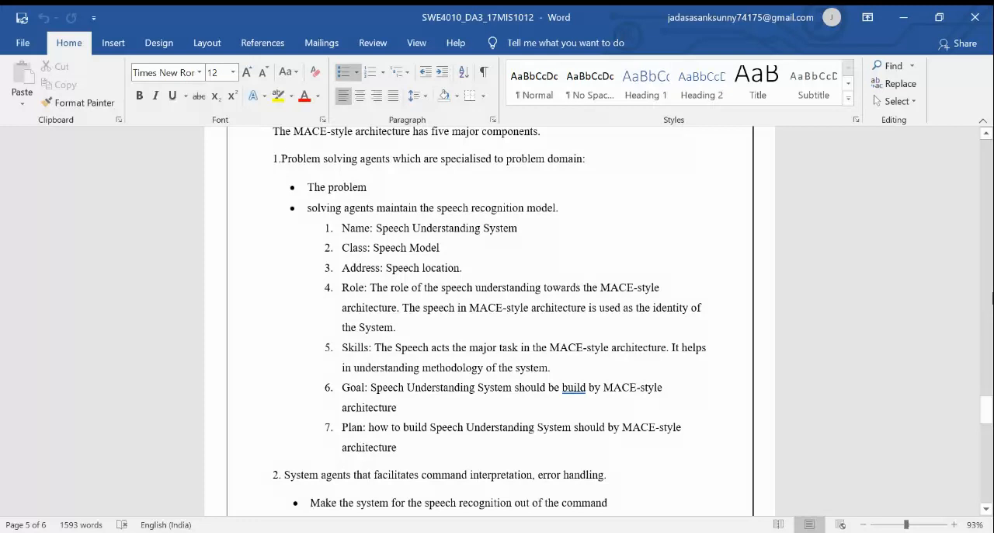
scroll("down", 3)
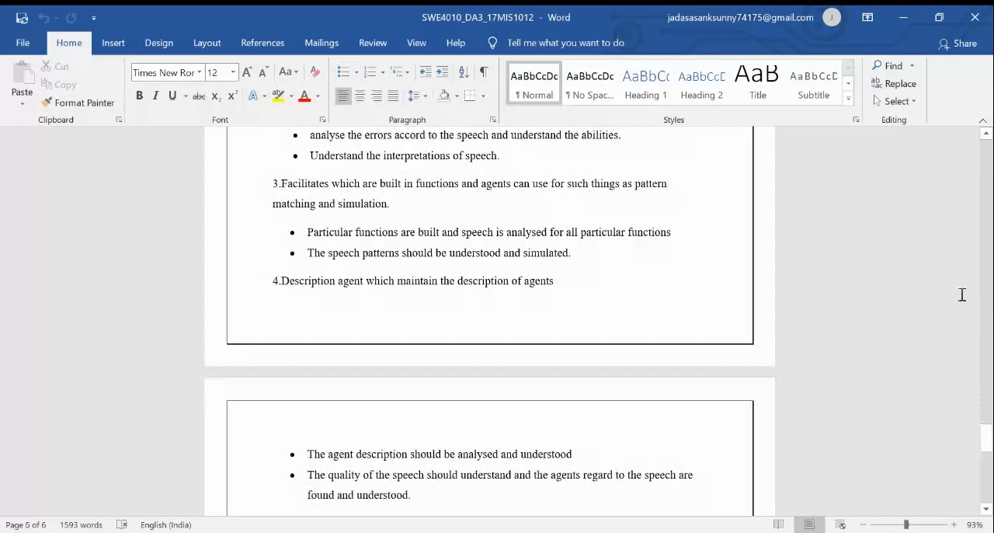
Scroll through page 5 onto page 6 to the kernels message-routing component
scroll("up", 3)
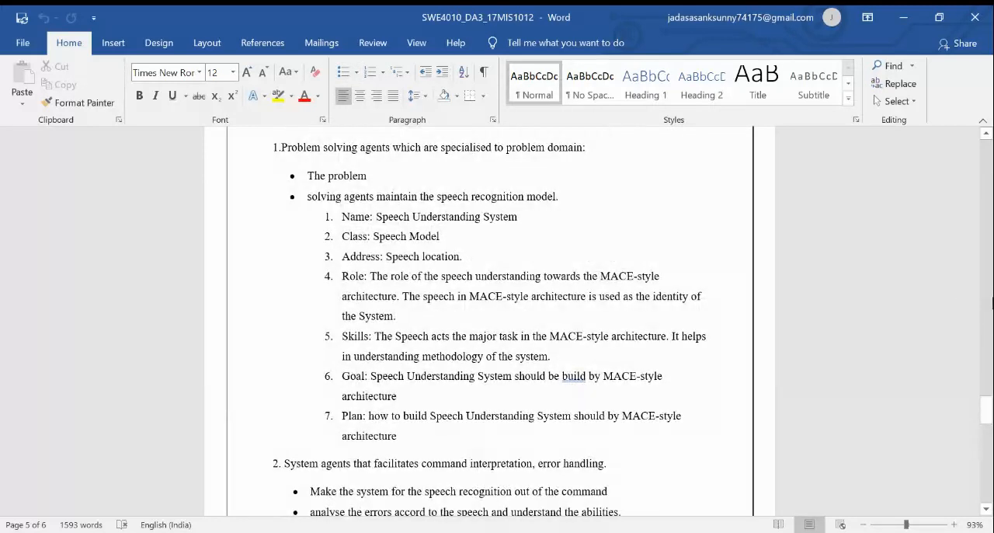
scroll("down", 3)
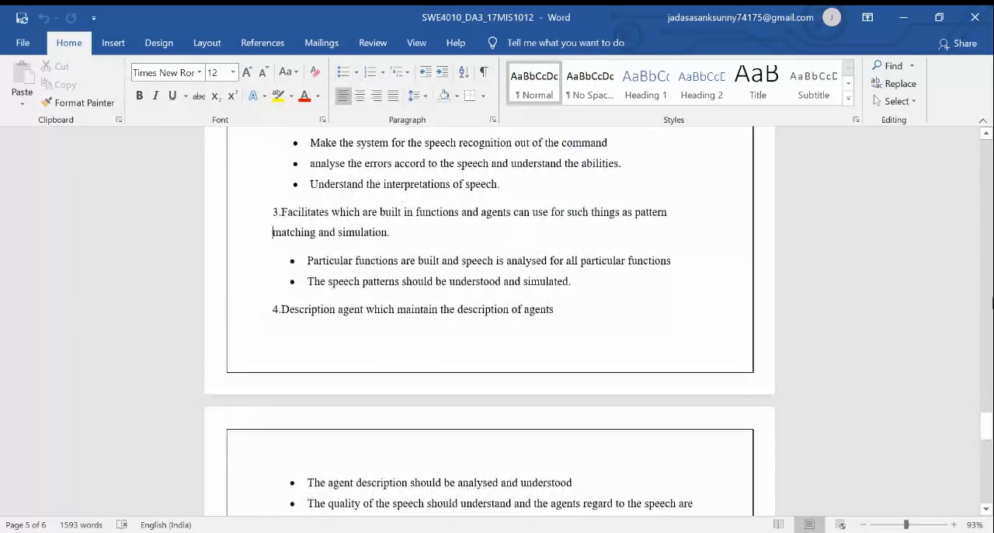
scroll("up", 3)
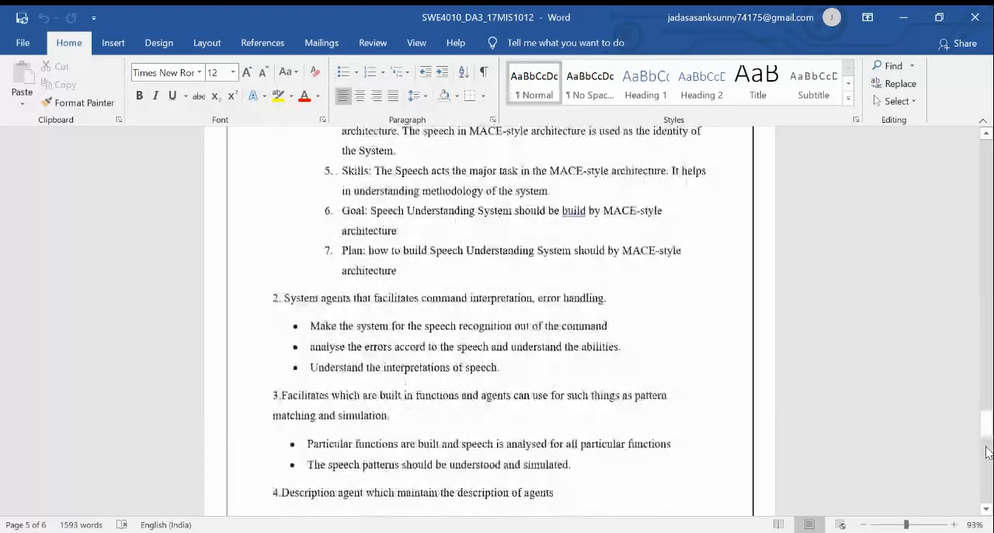
scroll("down", 3)
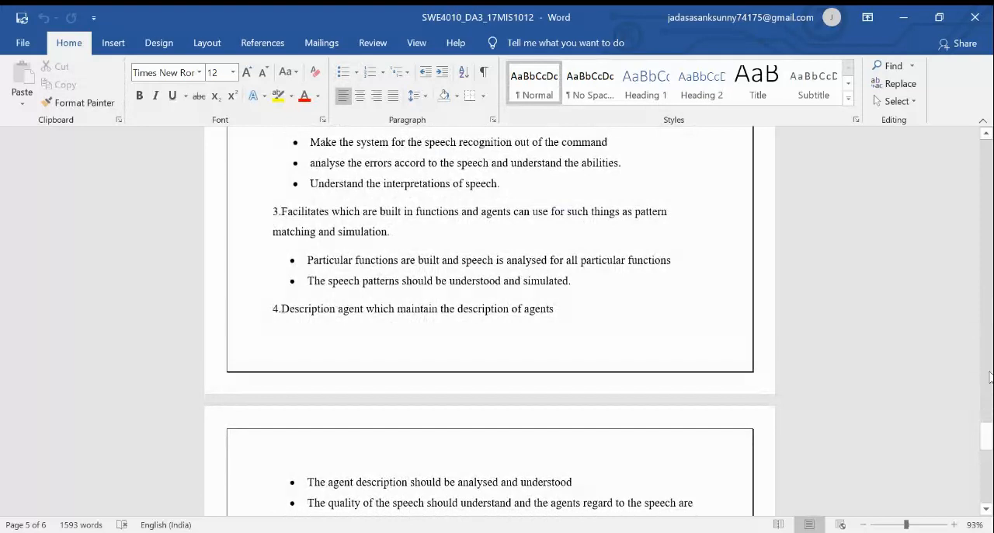
left_click(273, 231)
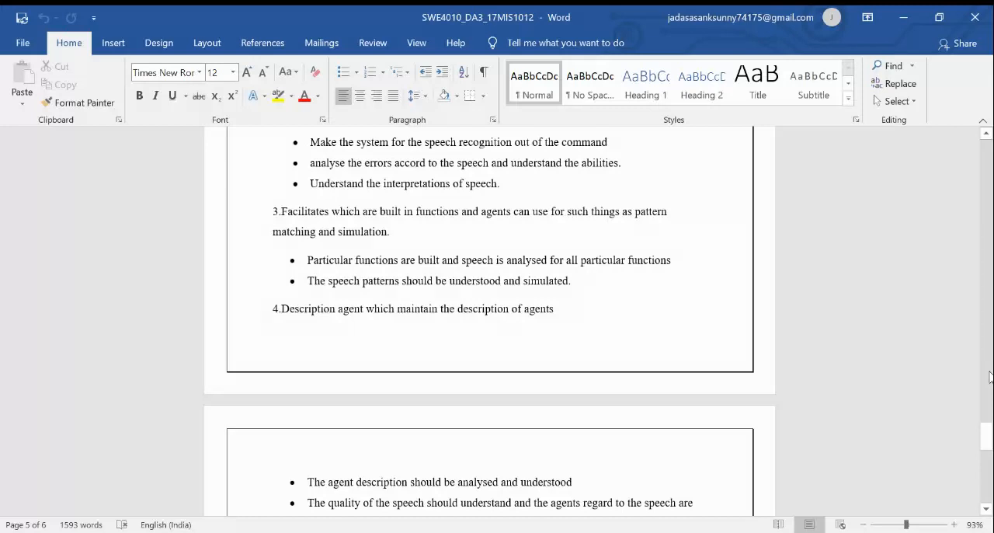
left_click(273, 231)
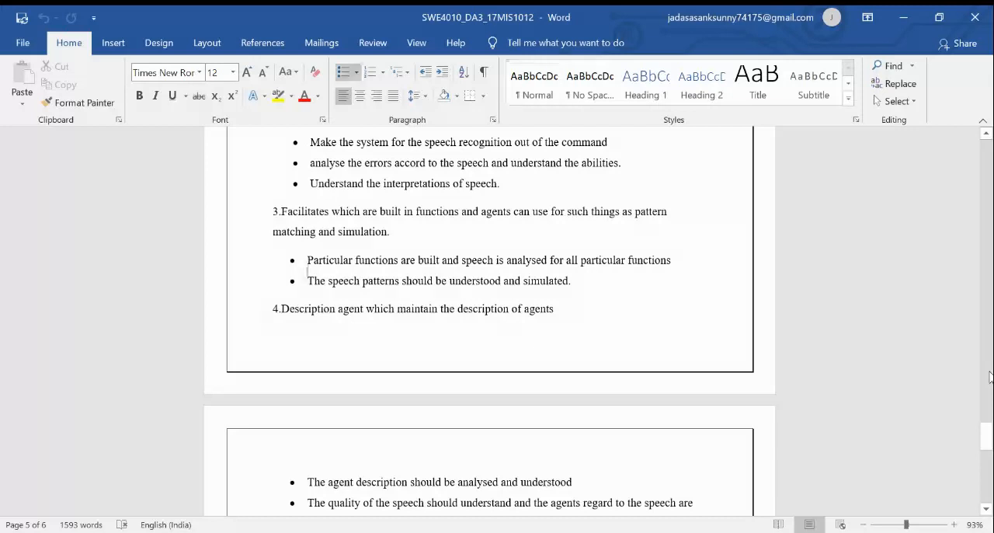
scroll("down", 3)
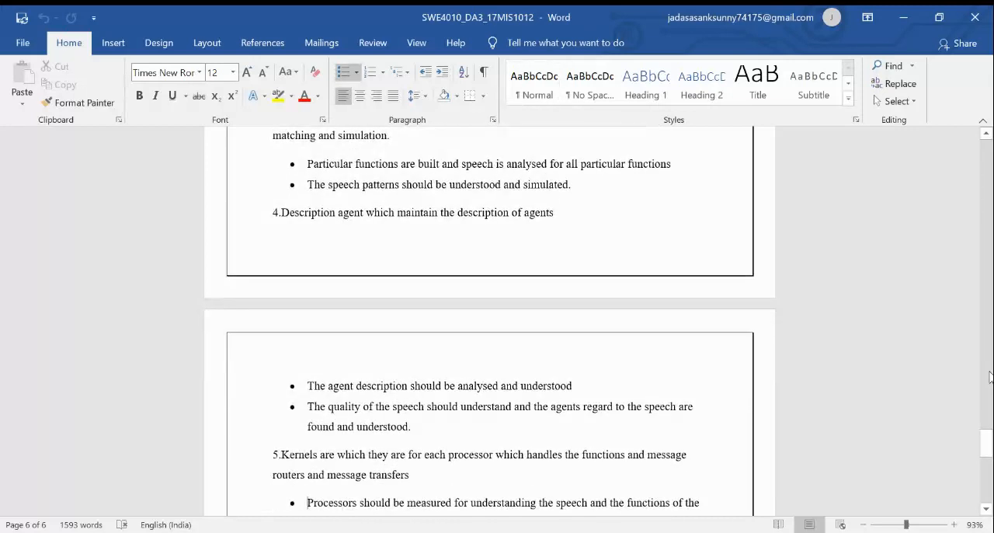
Scroll to the routers paragraph concluding the MACE-style answer at the document's end
scroll("down", 3)
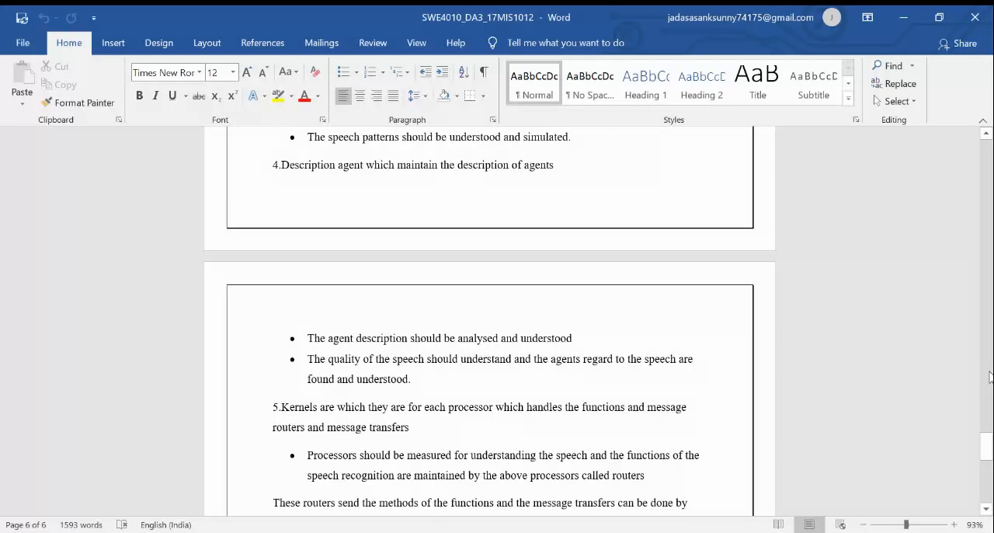
scroll("down", 3)
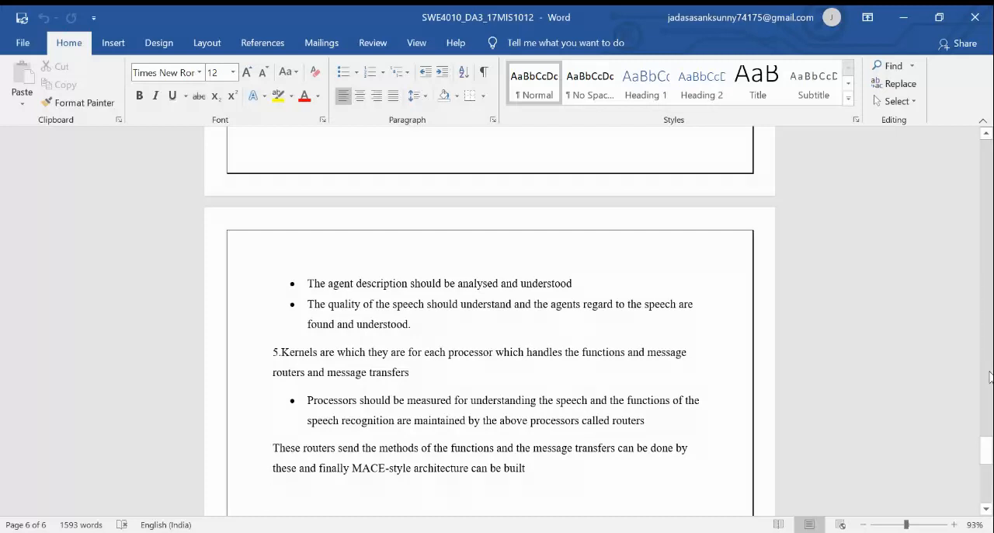
left_click(273, 494)
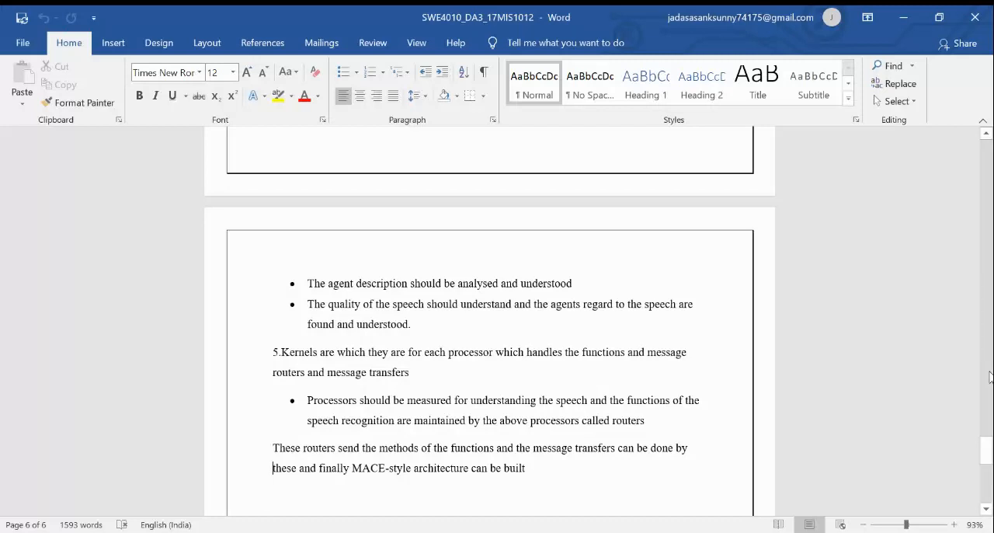
scroll("up", 3)
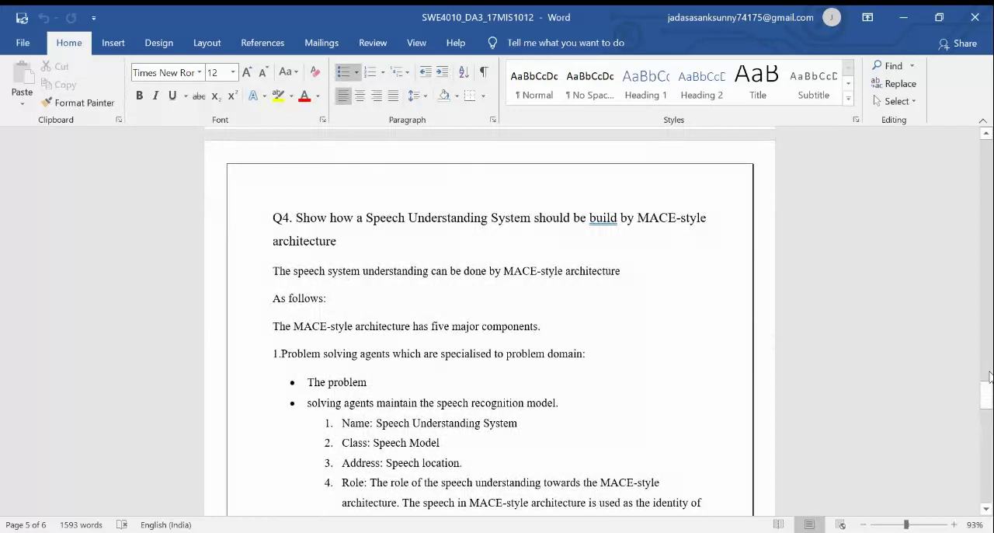
scroll("down", 3)
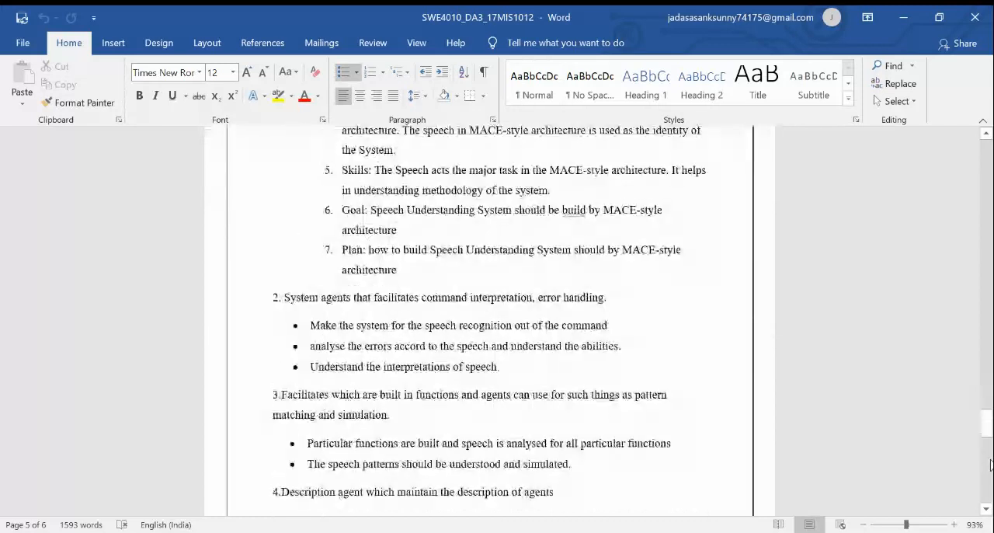
scroll("down", 3)
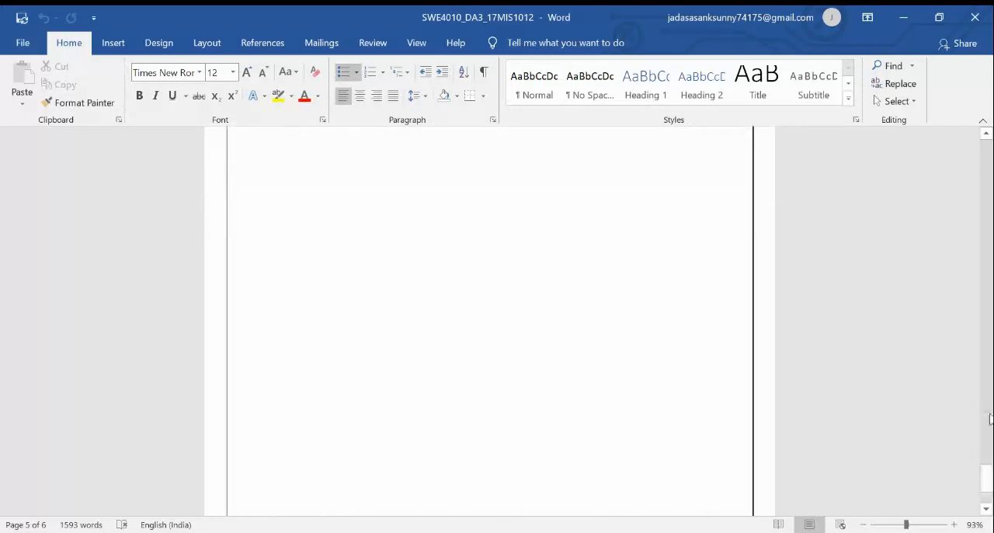
scroll("down", 3)
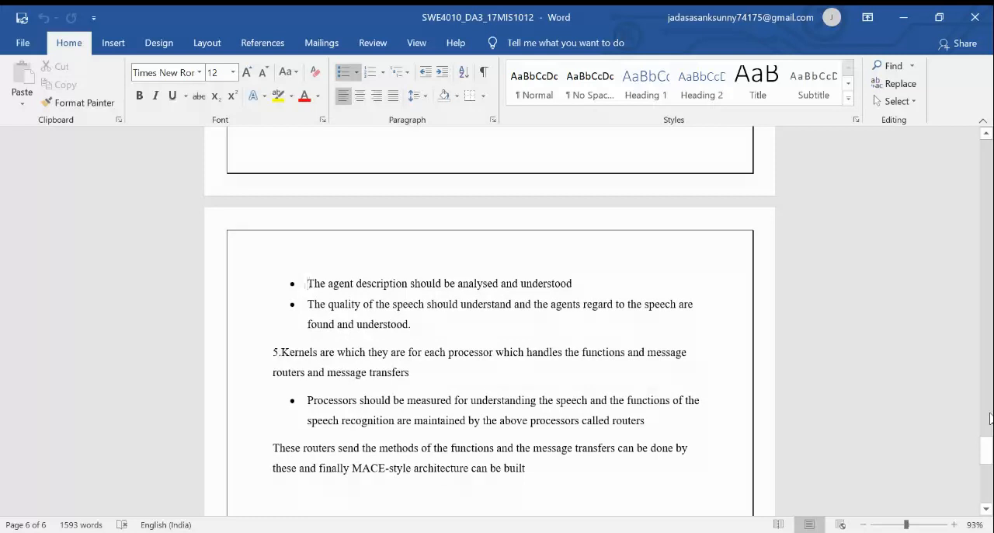